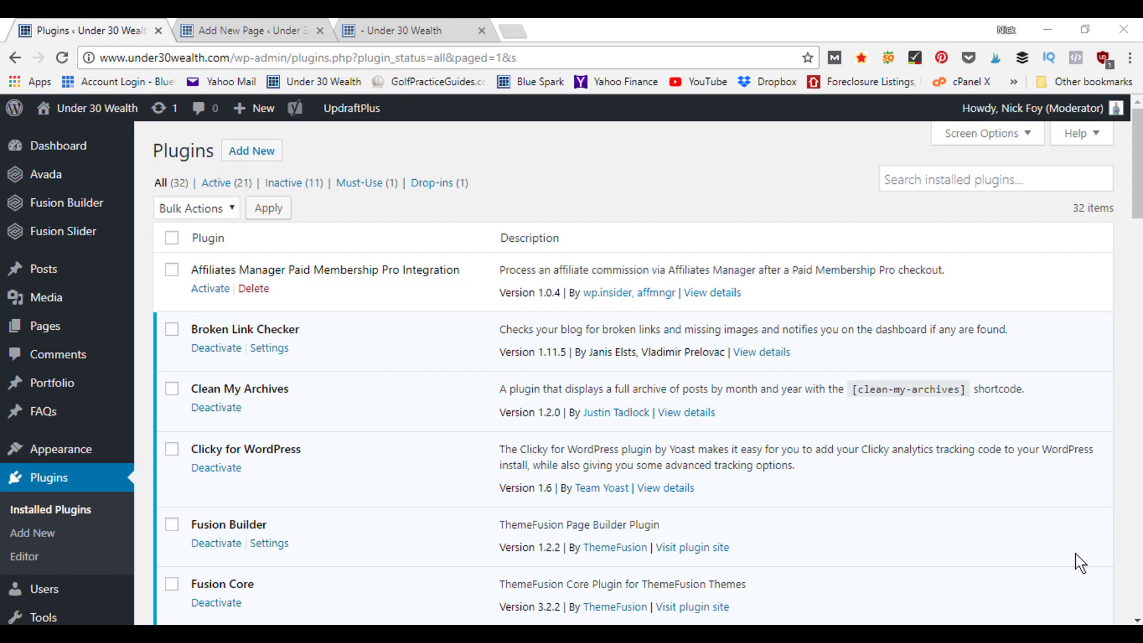
pyautogui.moveTo(576, 207)
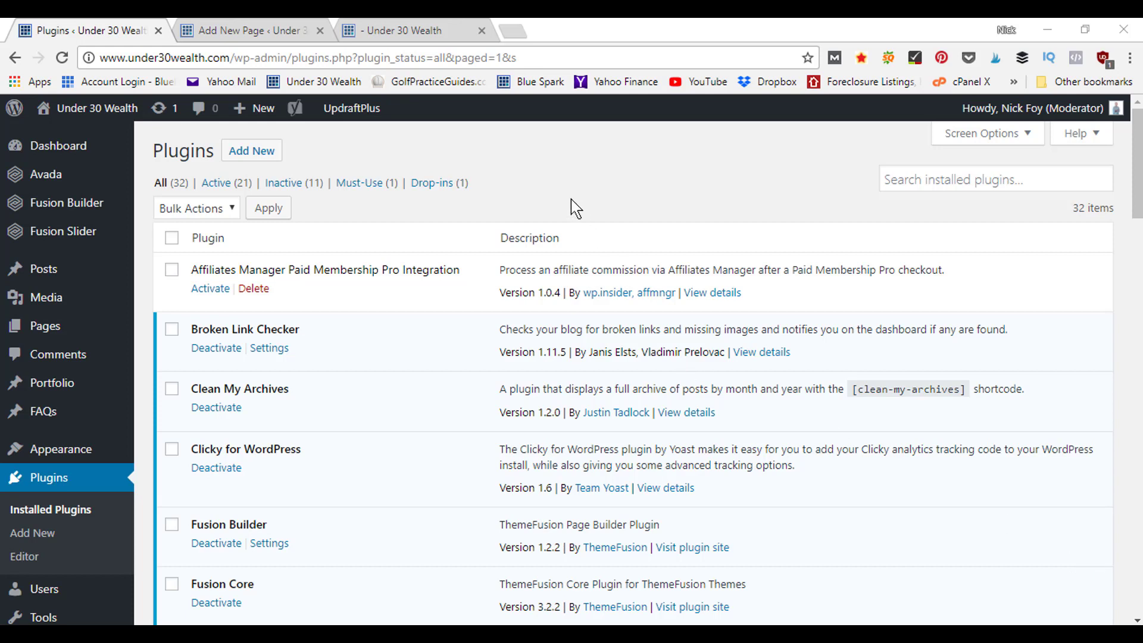
pyautogui.moveTo(357, 157)
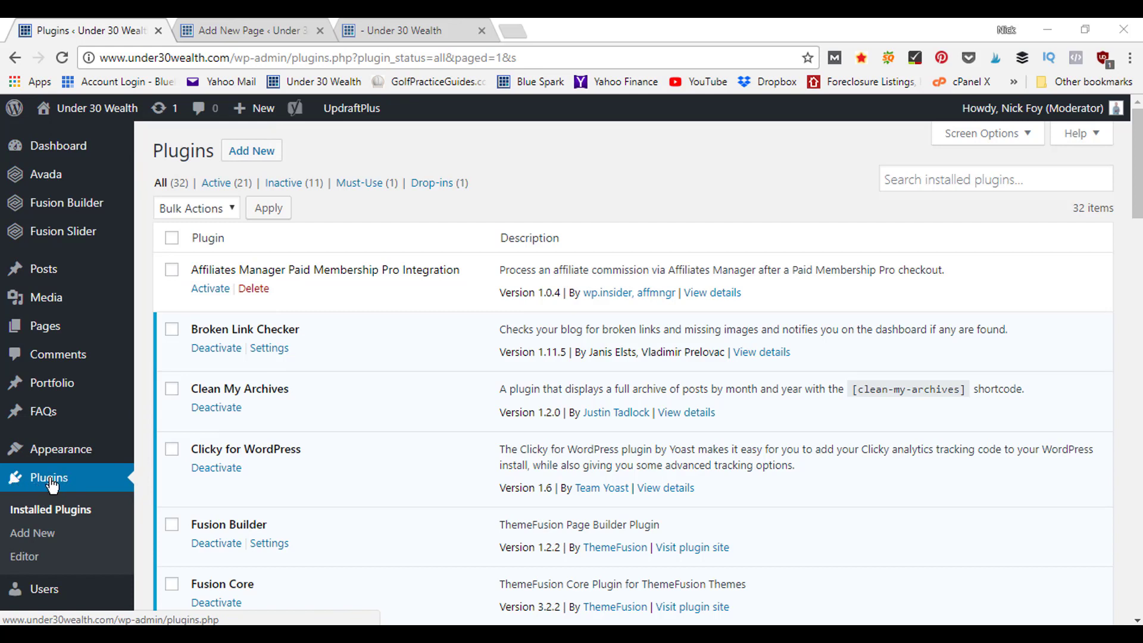
pyautogui.moveTo(264, 173)
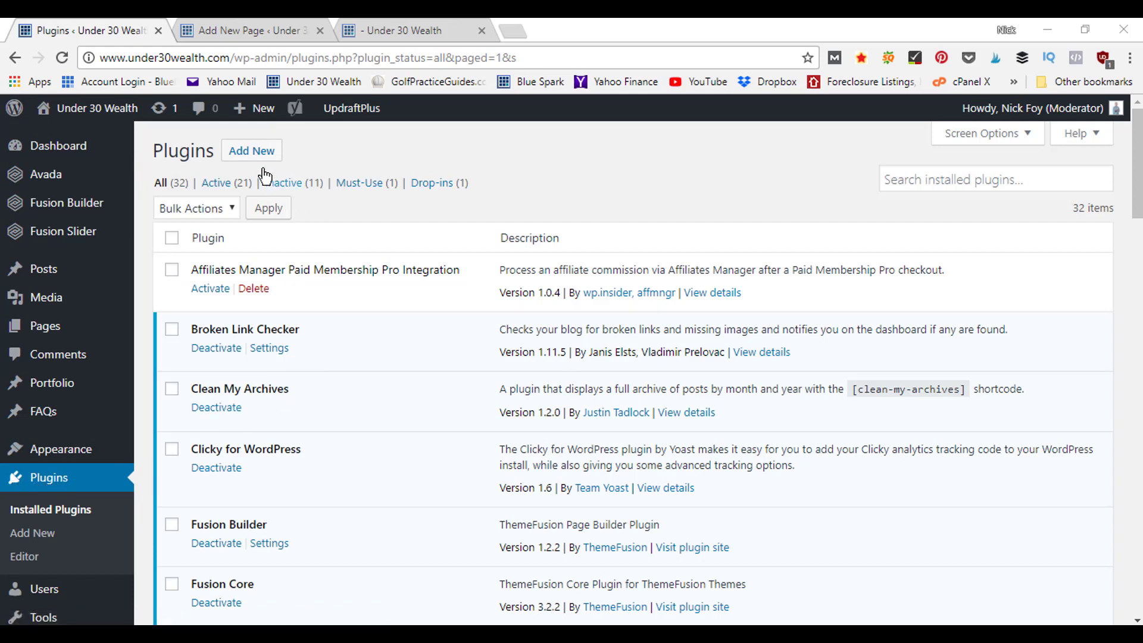
# Open the Add Plugins page in a new browser tab from the Plugins screen and switch to it.
pyautogui.rightClick(251, 150)
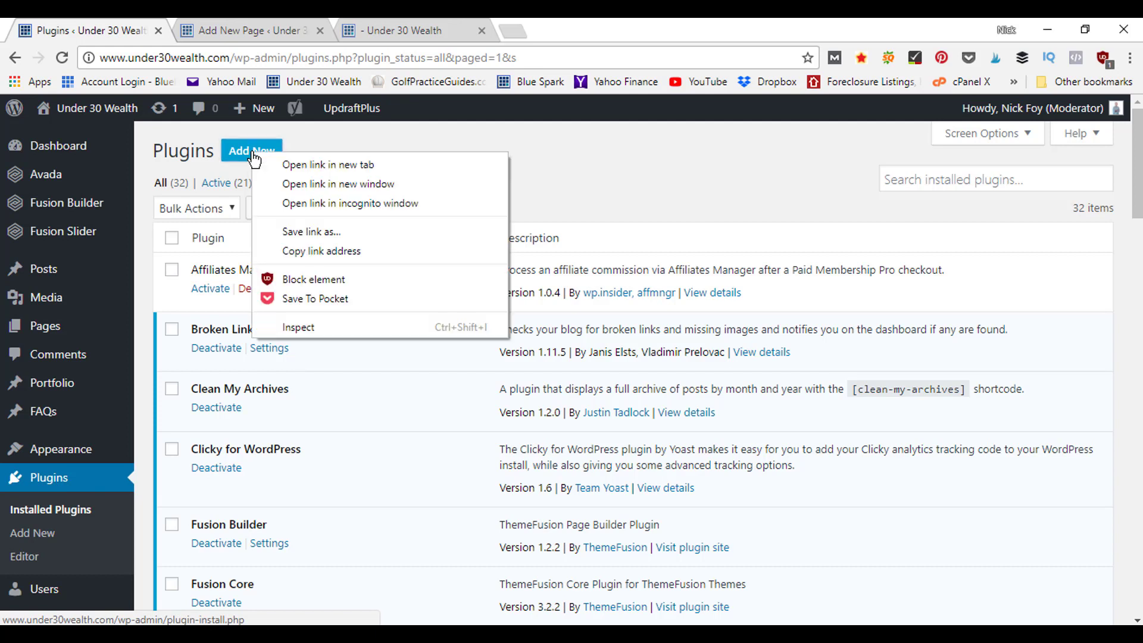
pyautogui.click(329, 164)
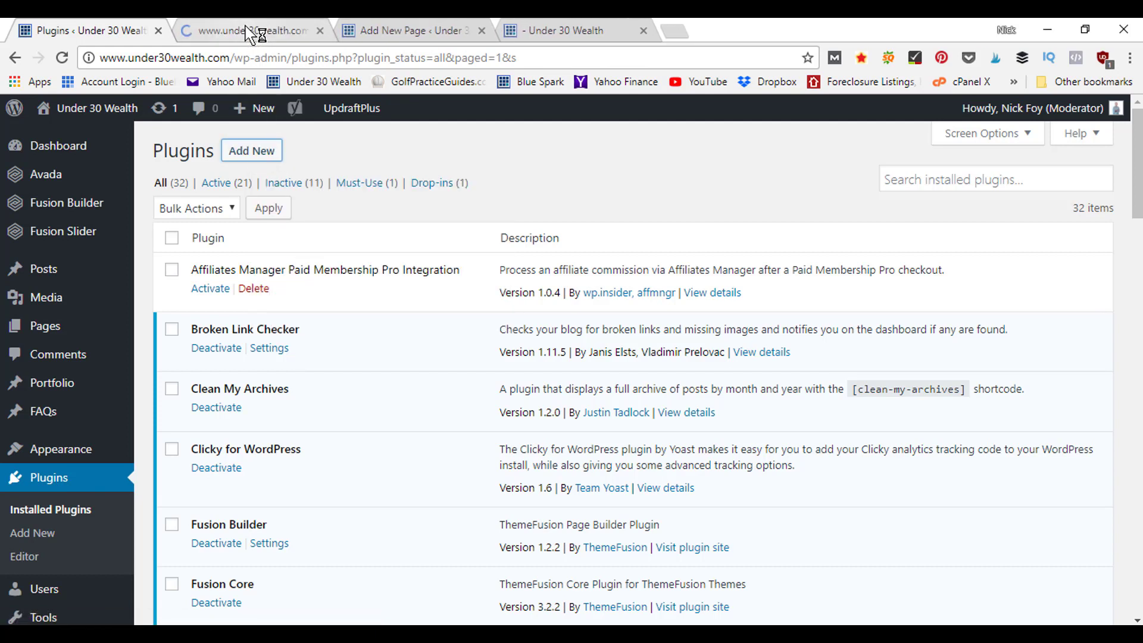
pyautogui.click(251, 29)
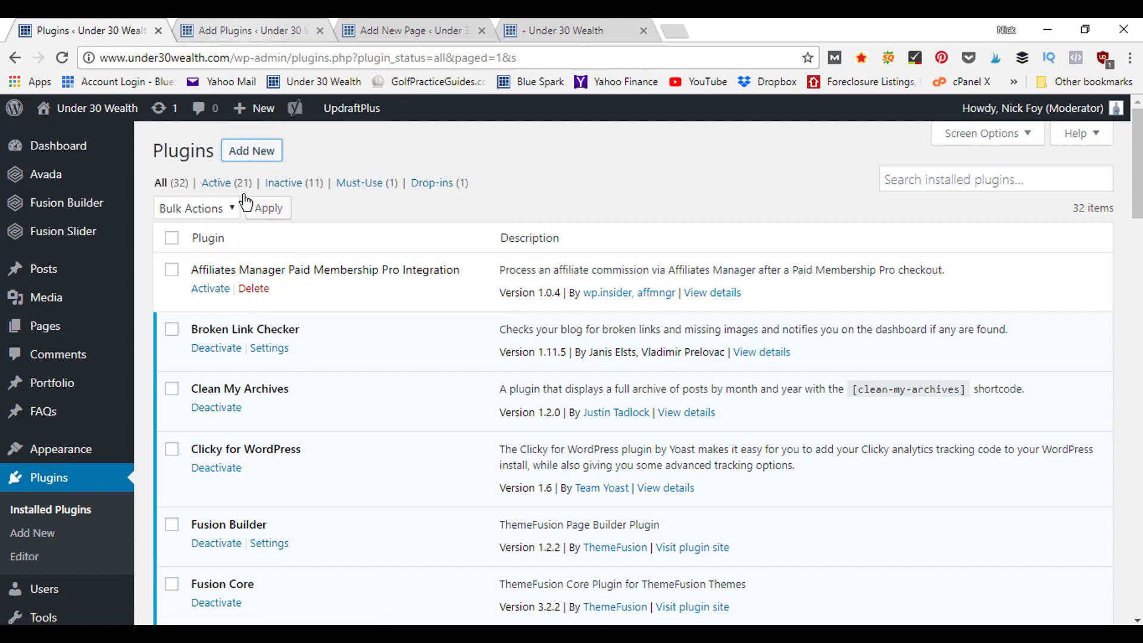
pyautogui.moveTo(255, 385)
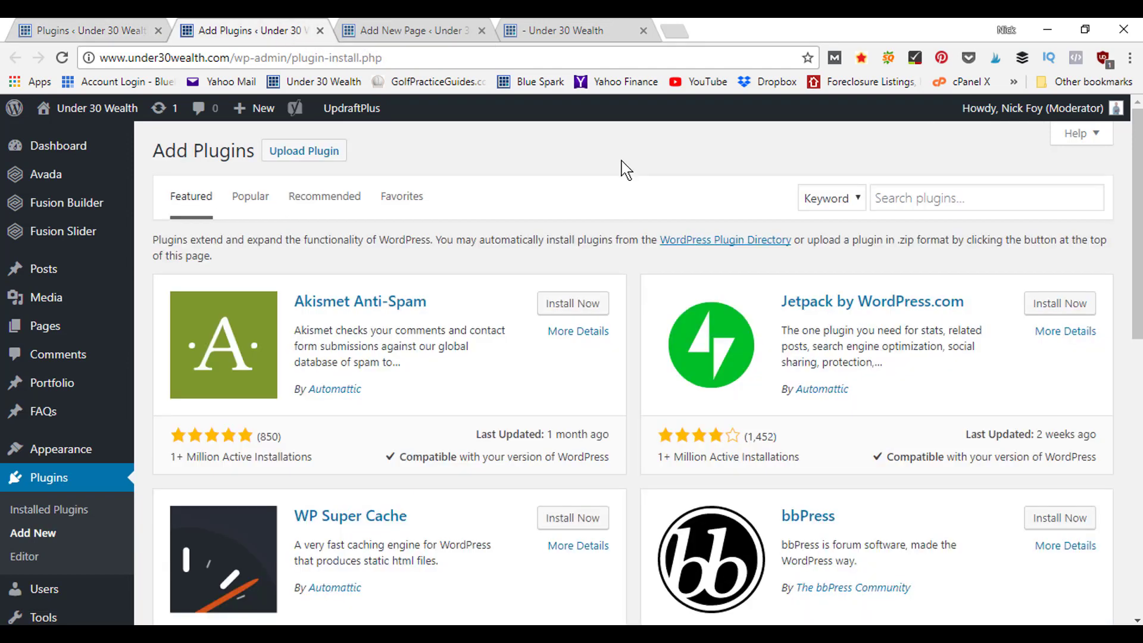
# Search the plugin directory for 'clean my archives'.
pyautogui.click(986, 198)
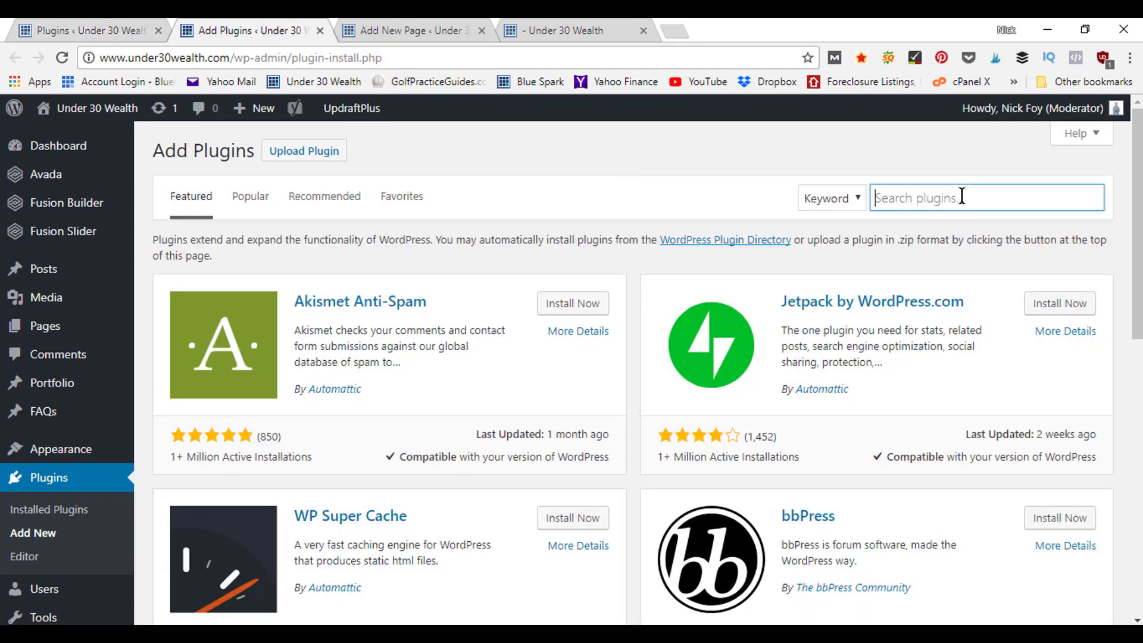
pyautogui.write('clean my archives')
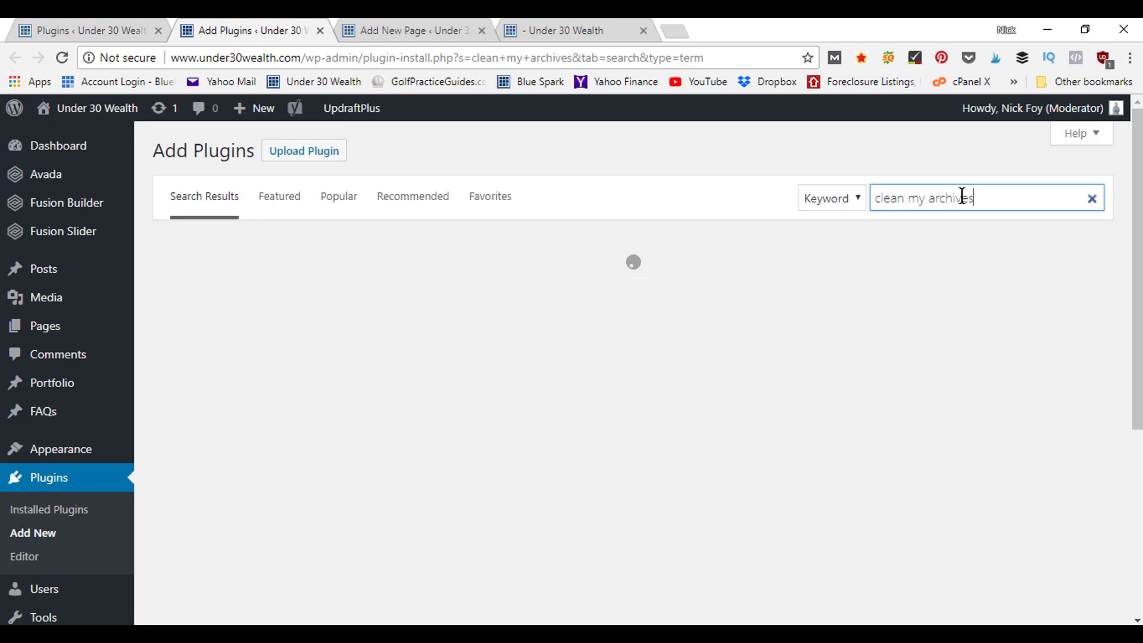
pyautogui.press('Return')
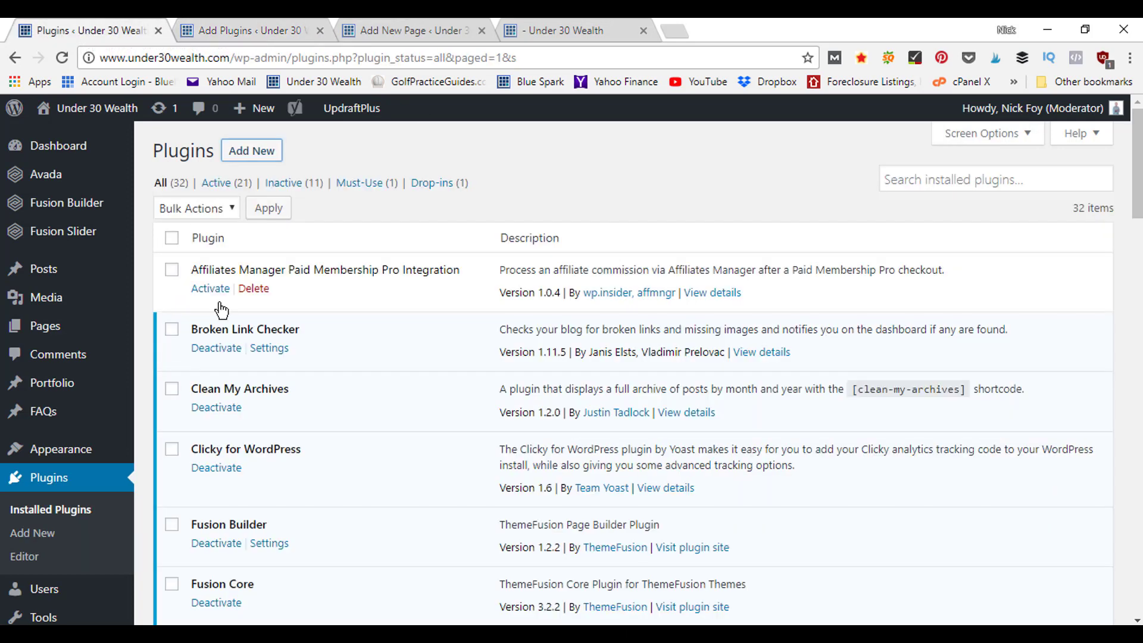
pyautogui.moveTo(290, 418)
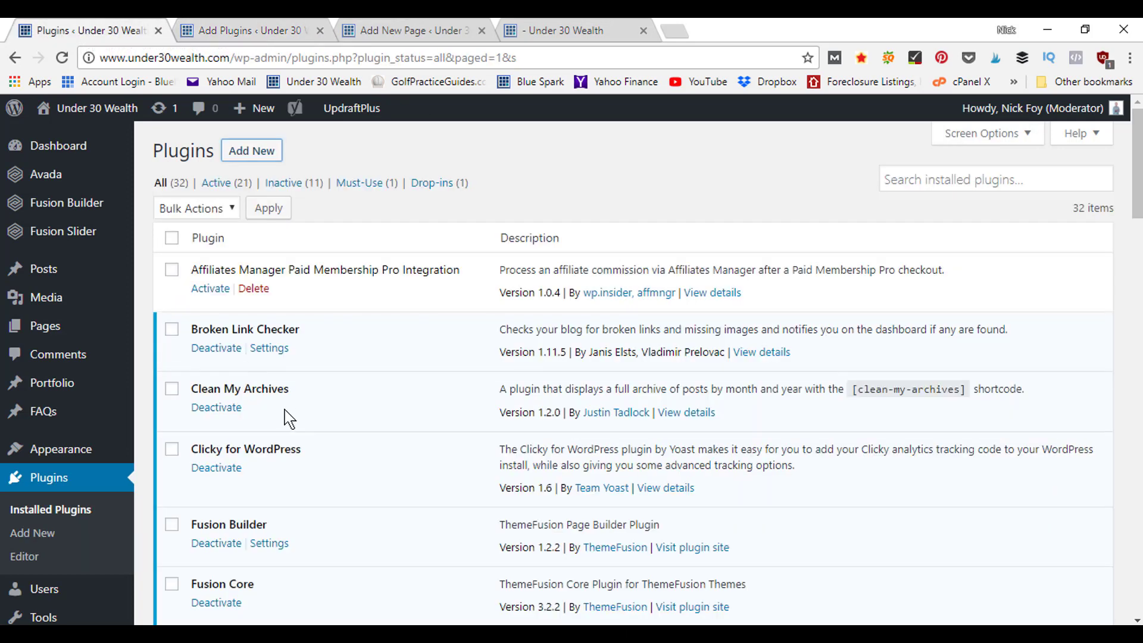
pyautogui.moveTo(463, 399)
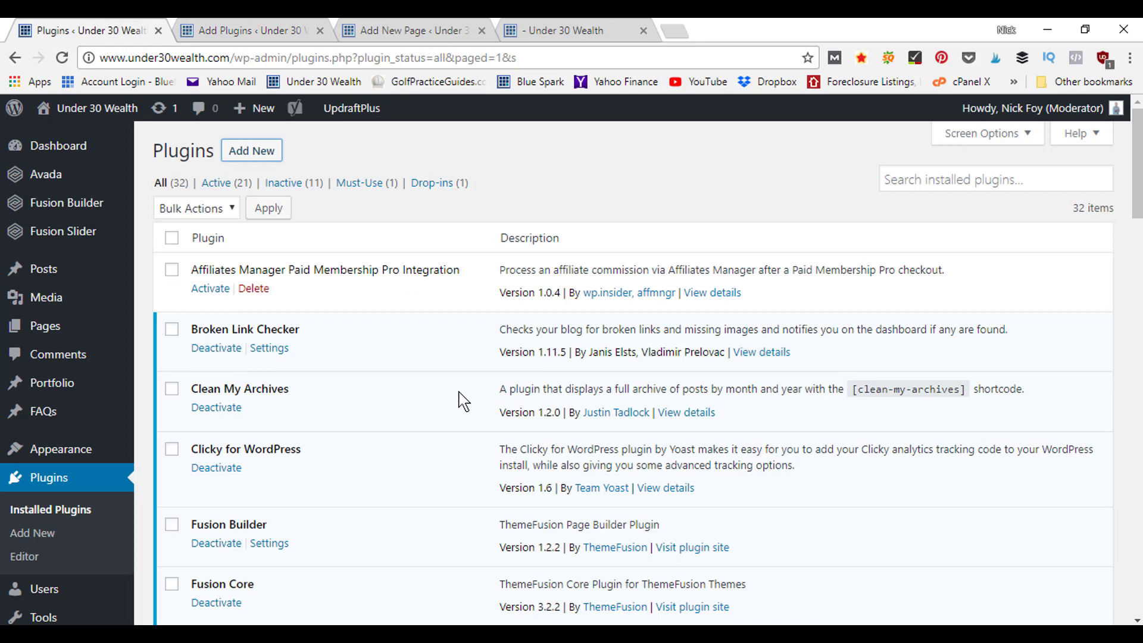
pyautogui.moveTo(640, 396)
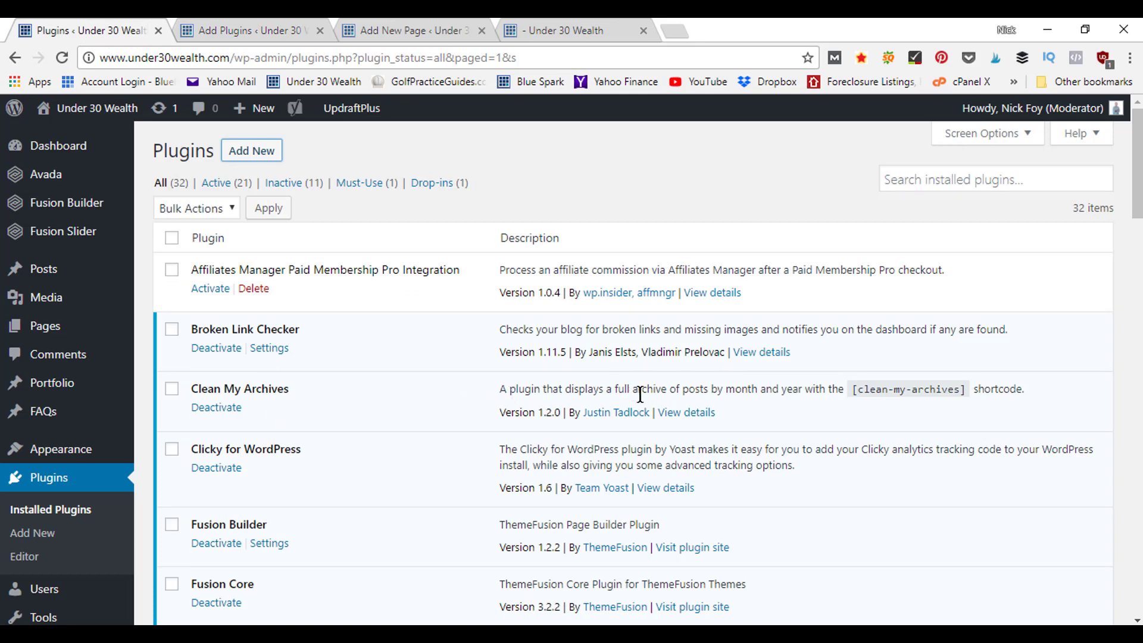
pyautogui.moveTo(732, 395)
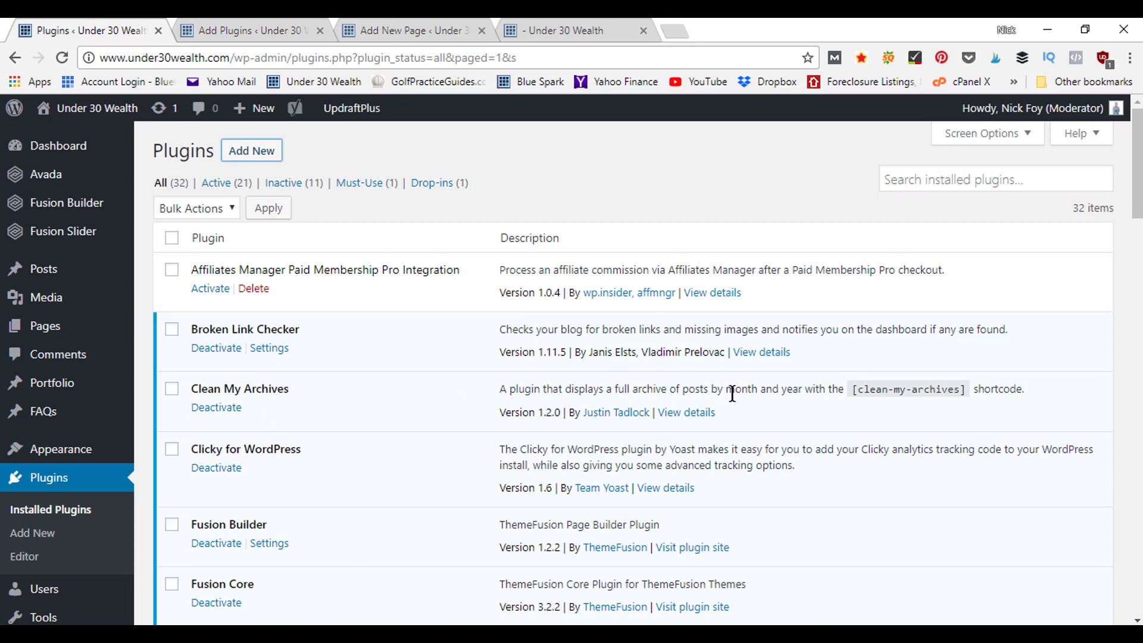
pyautogui.moveTo(844, 395)
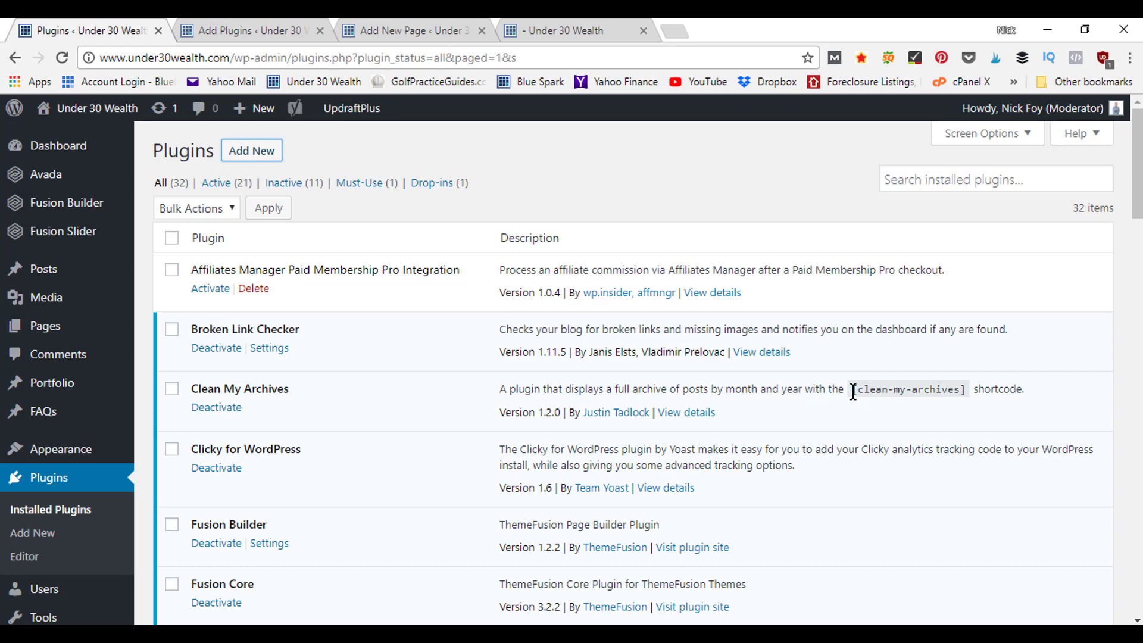
# Select the [clean-my-archives] shortcode and bring it over to the new page draft.
pyautogui.doubleClick(907, 388)
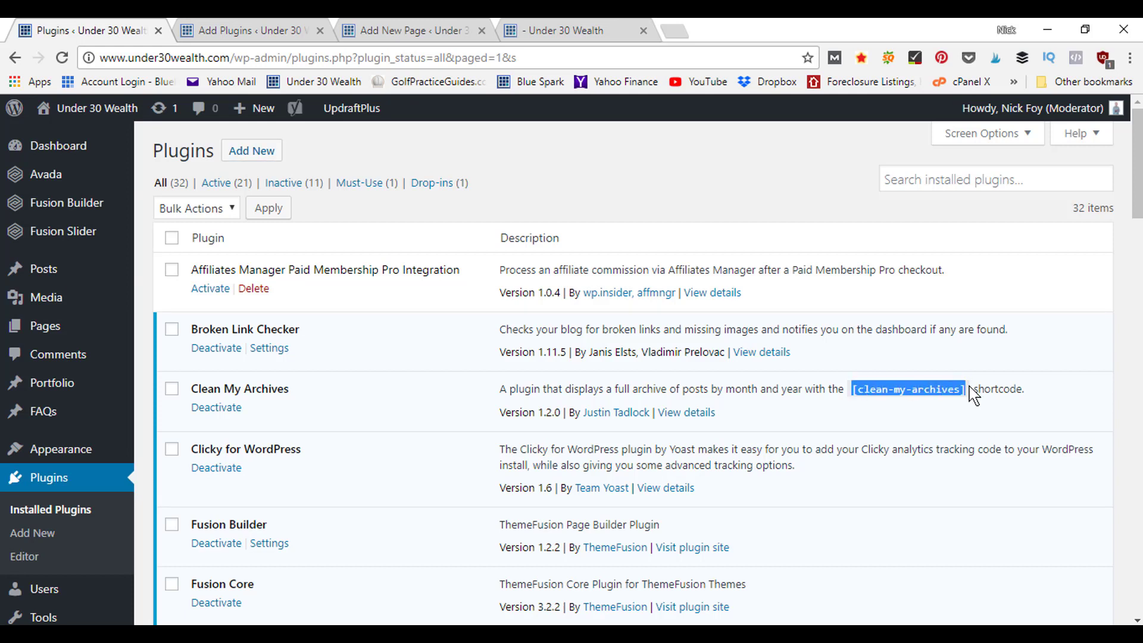
pyautogui.moveTo(720, 200)
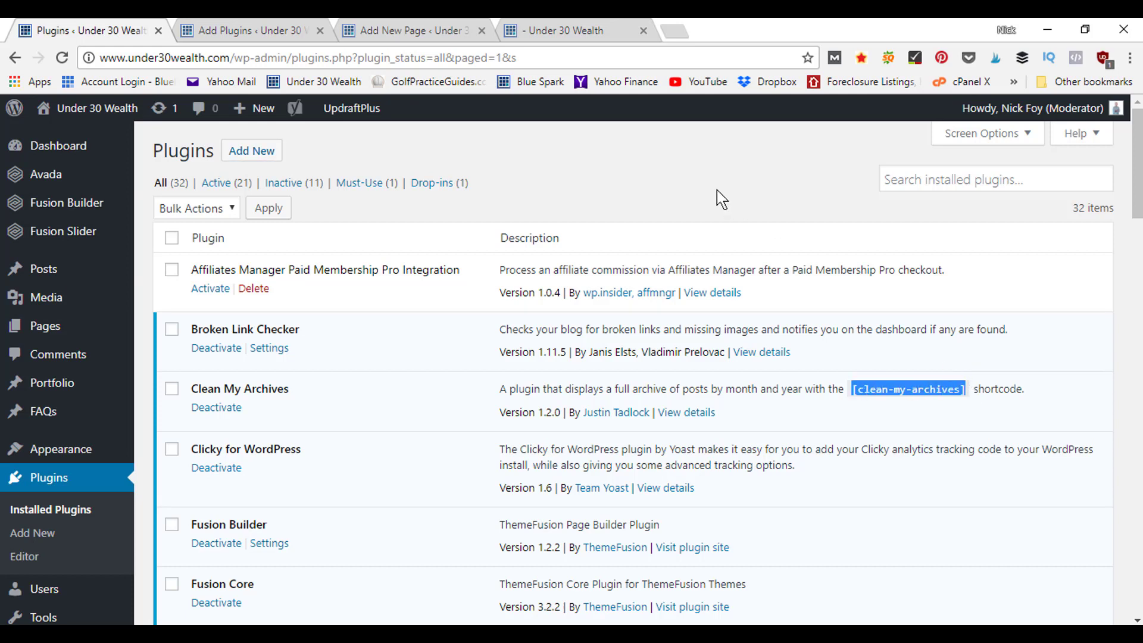
pyautogui.click(409, 31)
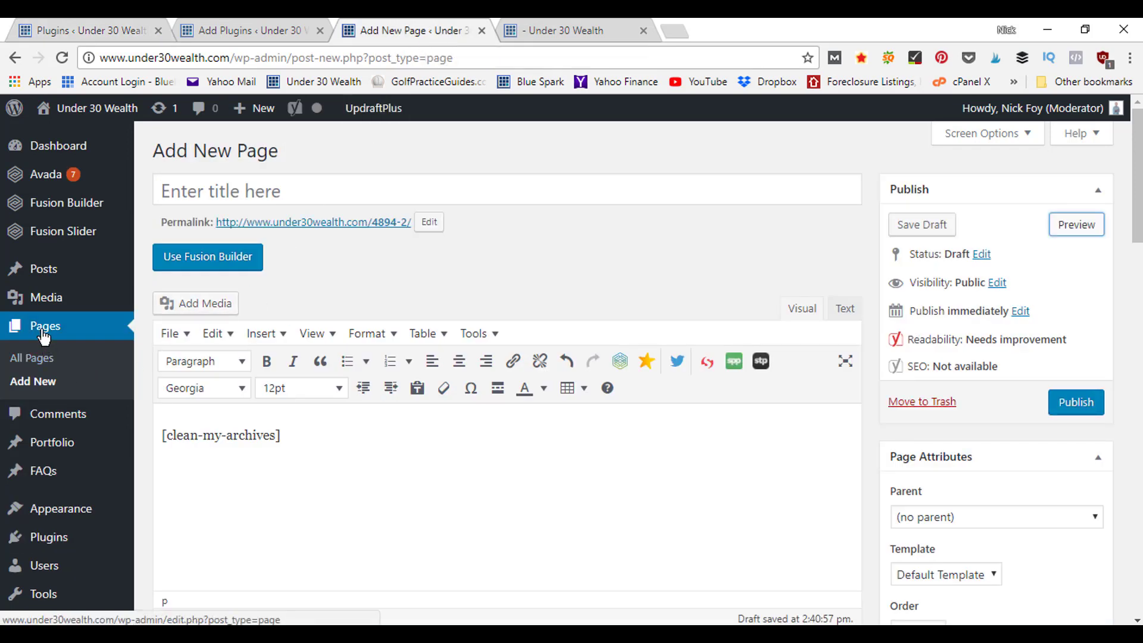
pyautogui.moveTo(222, 385)
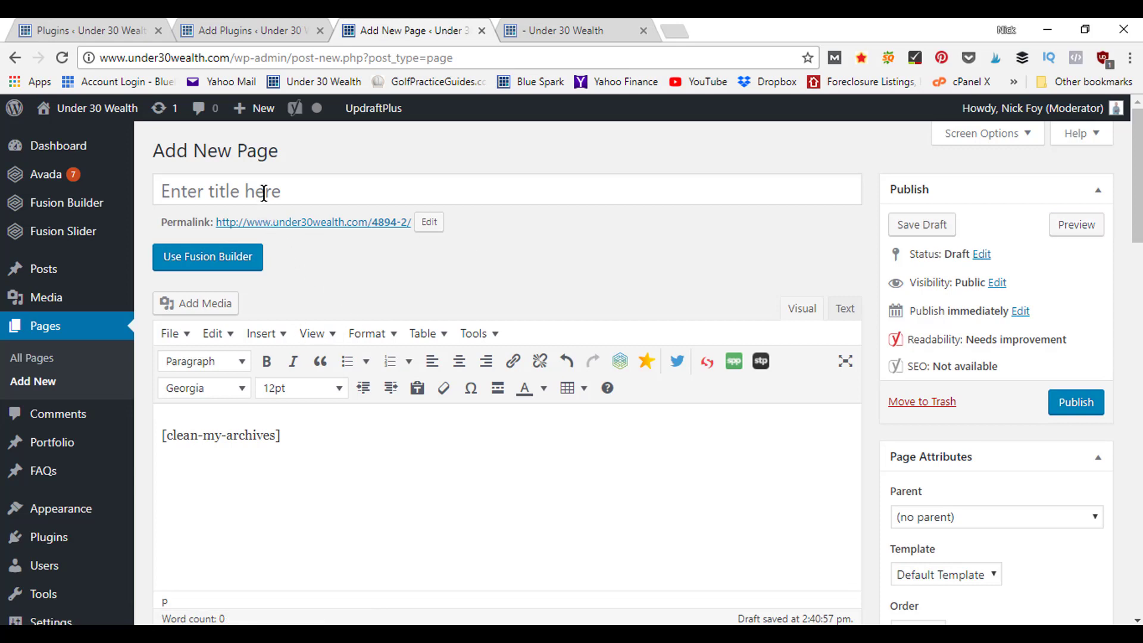
# Title the page 'Archives' and change its permalink slug to 'archives'.
pyautogui.write('Archives')
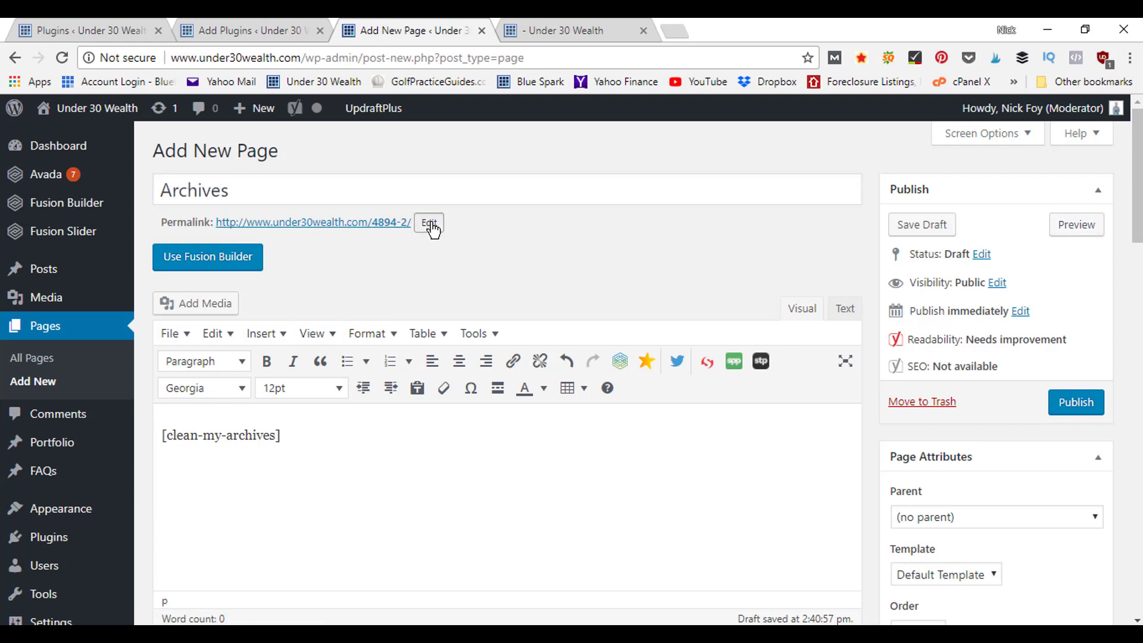
pyautogui.click(429, 223)
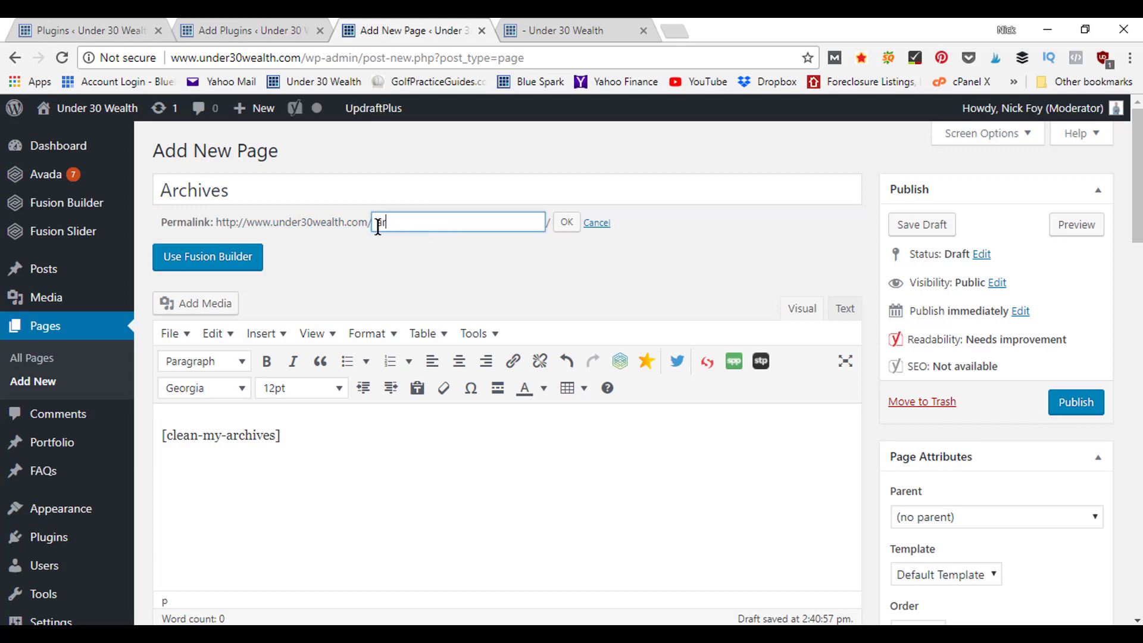
pyautogui.write('archives')
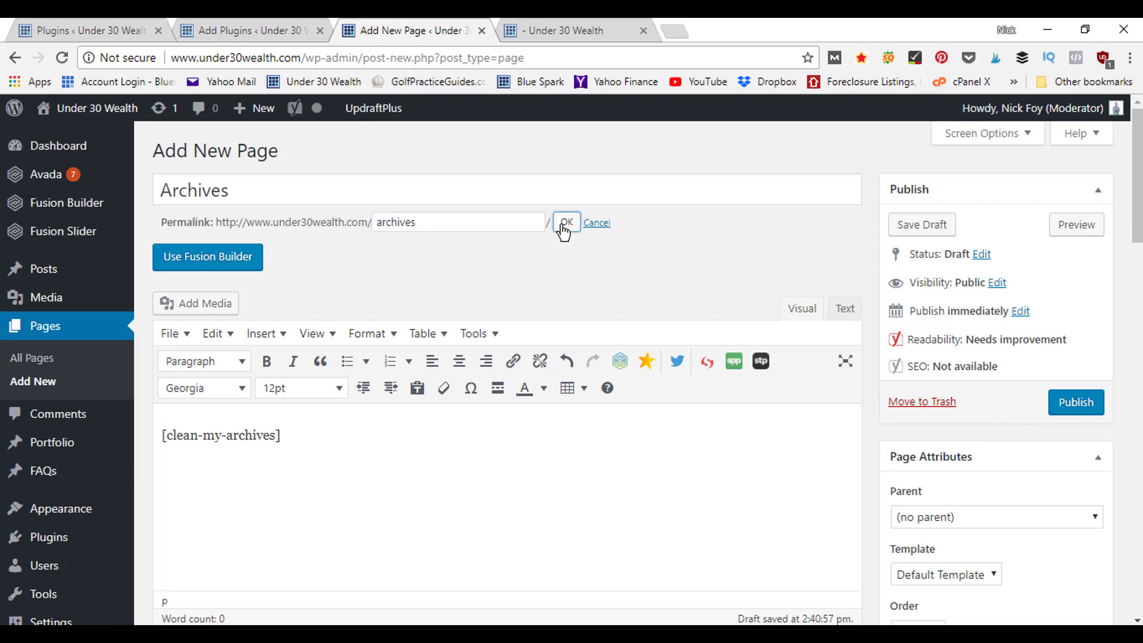
pyautogui.click(567, 222)
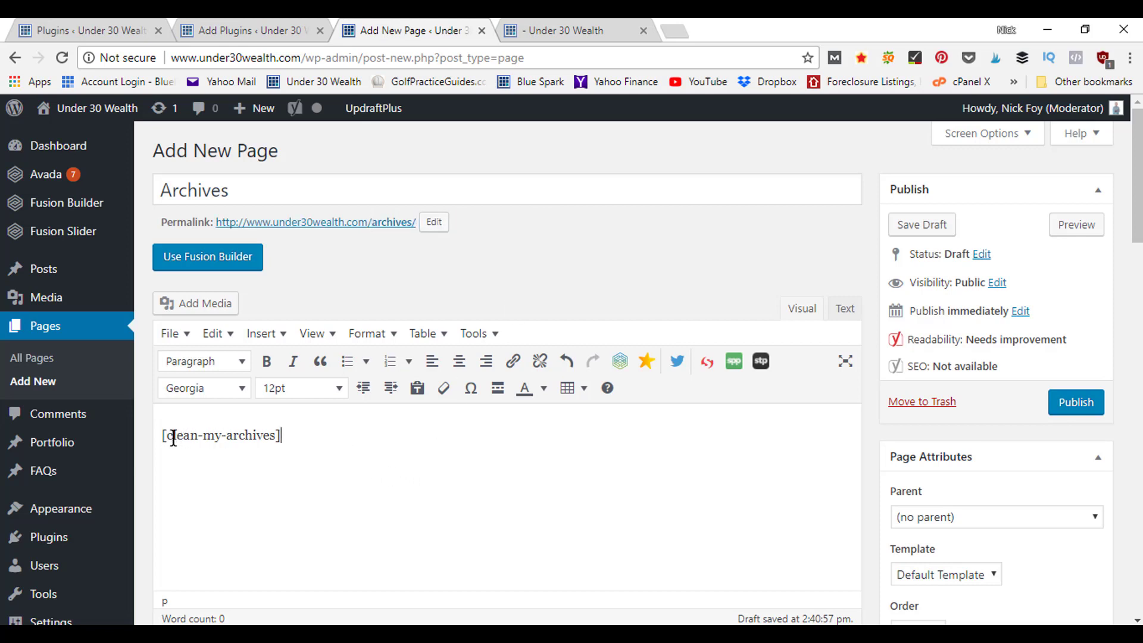
pyautogui.moveTo(1058, 359)
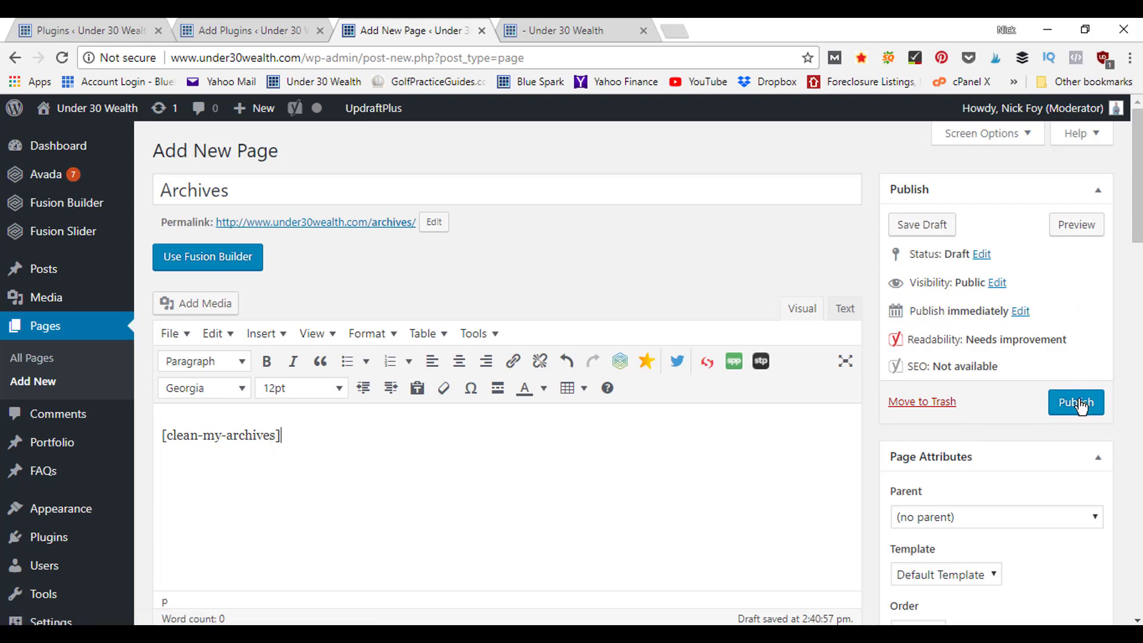
pyautogui.moveTo(1076, 225)
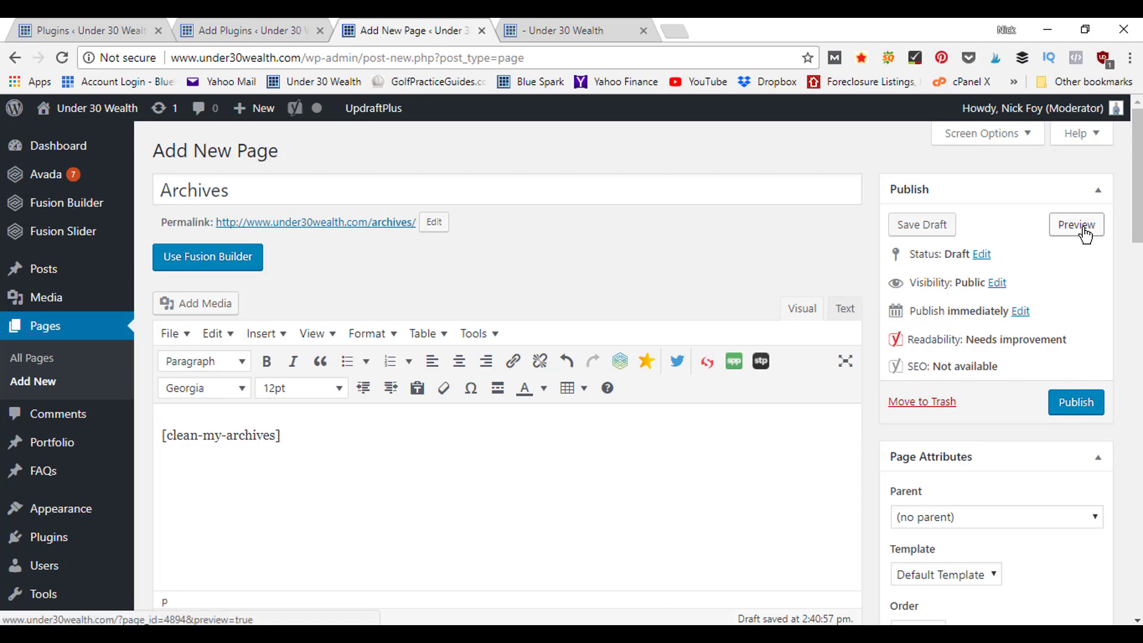
pyautogui.moveTo(824, 57)
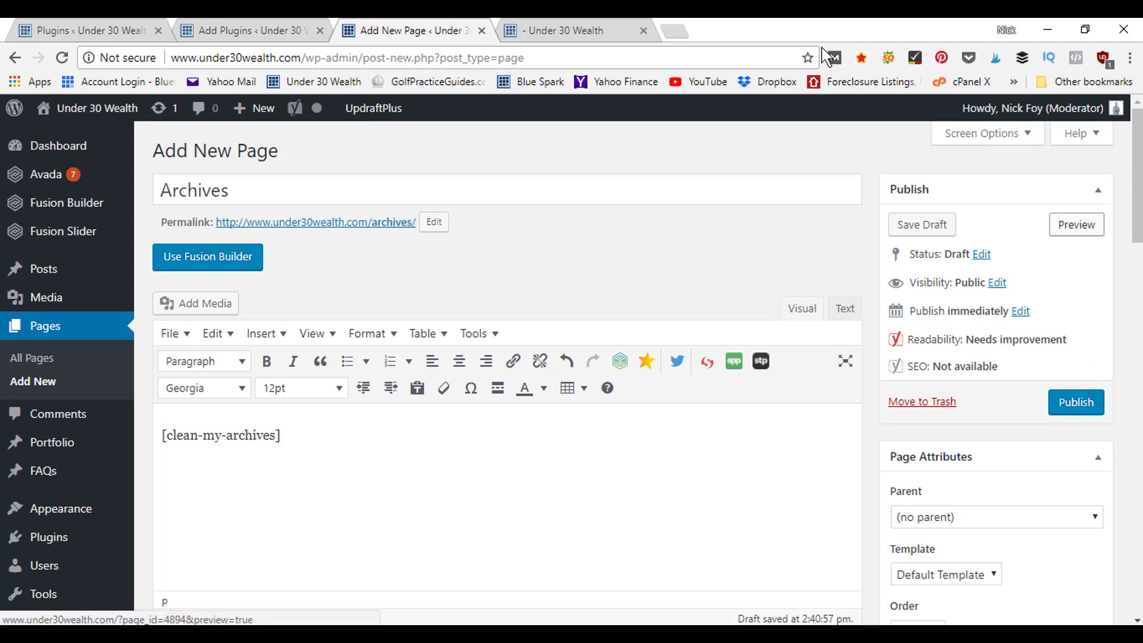
# Scroll the Archives preview through the monthly post list back to 2016, then return to the editor.
pyautogui.click(575, 31)
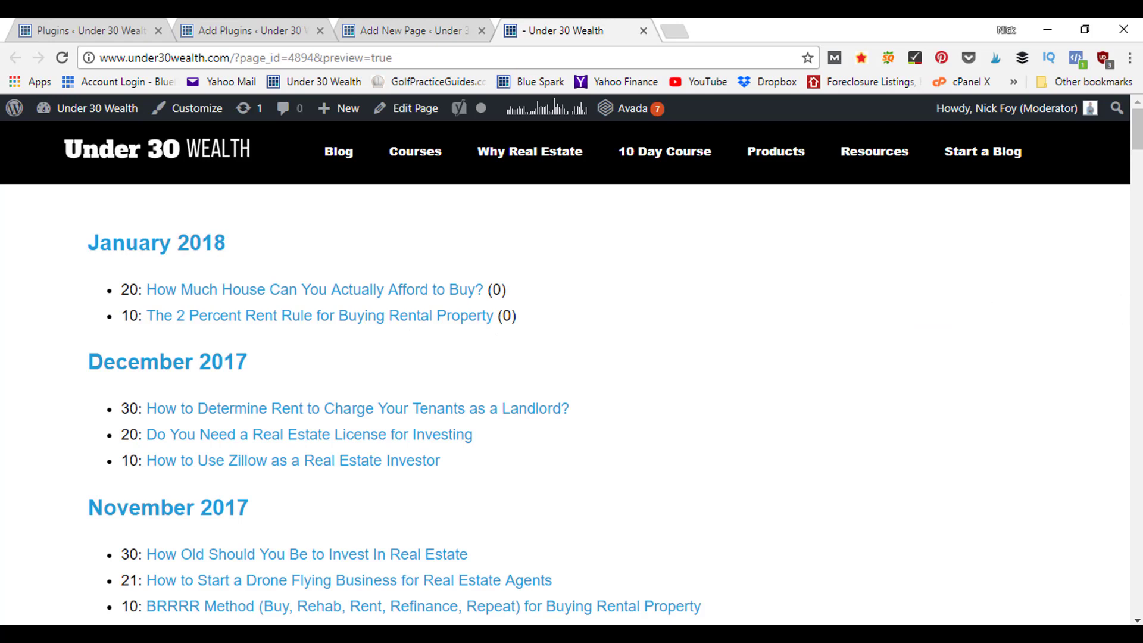
pyautogui.scroll(-3)
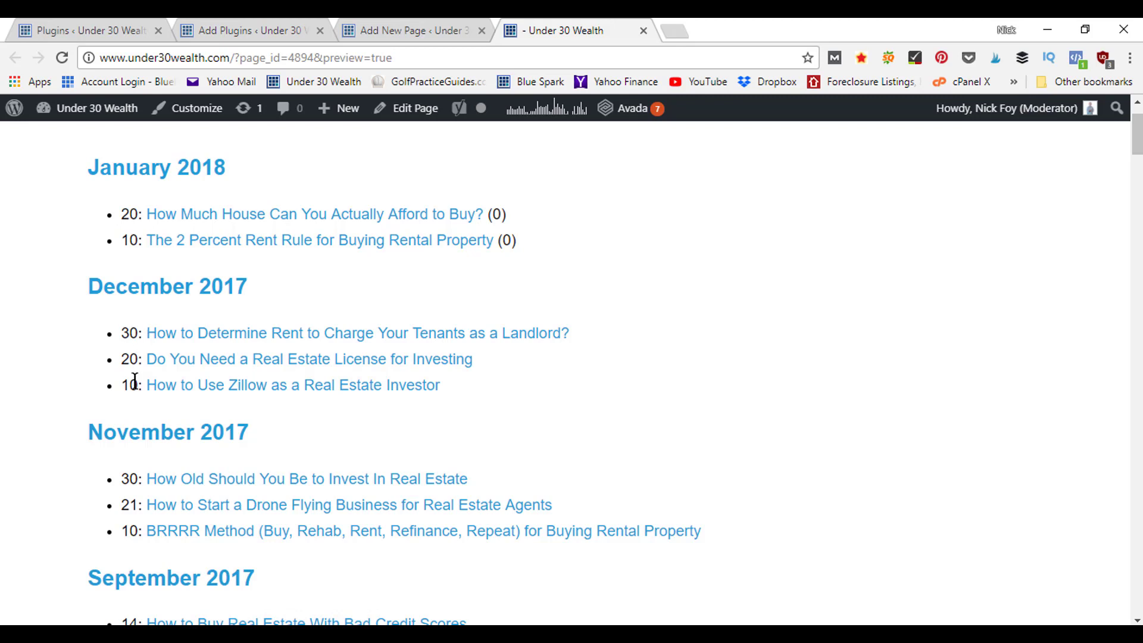
pyautogui.moveTo(275, 386)
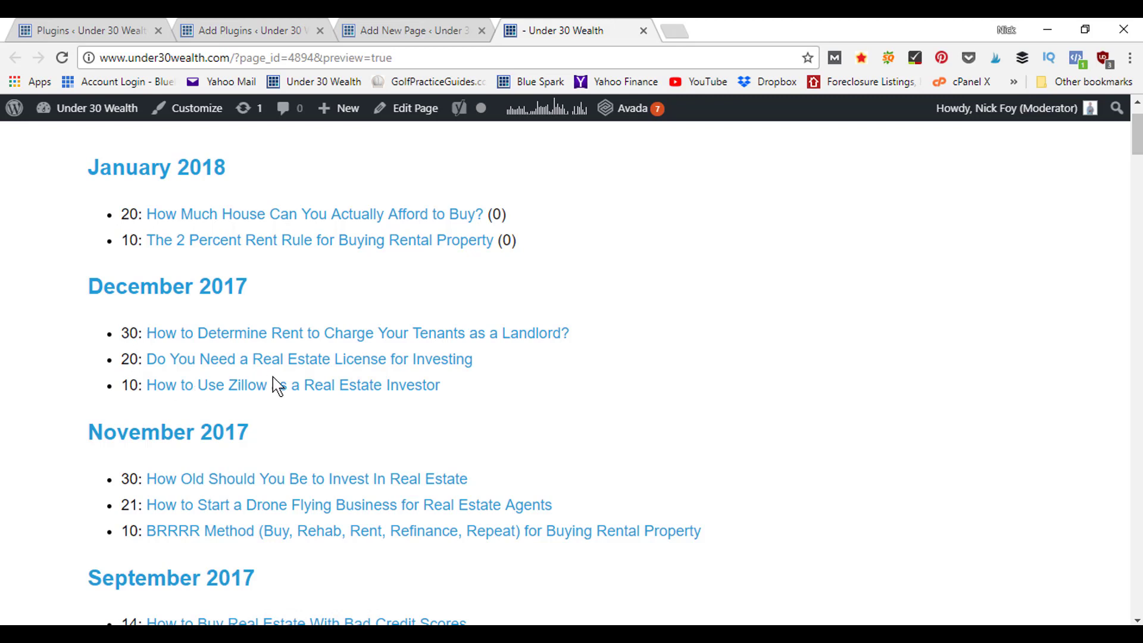
pyautogui.moveTo(130, 531)
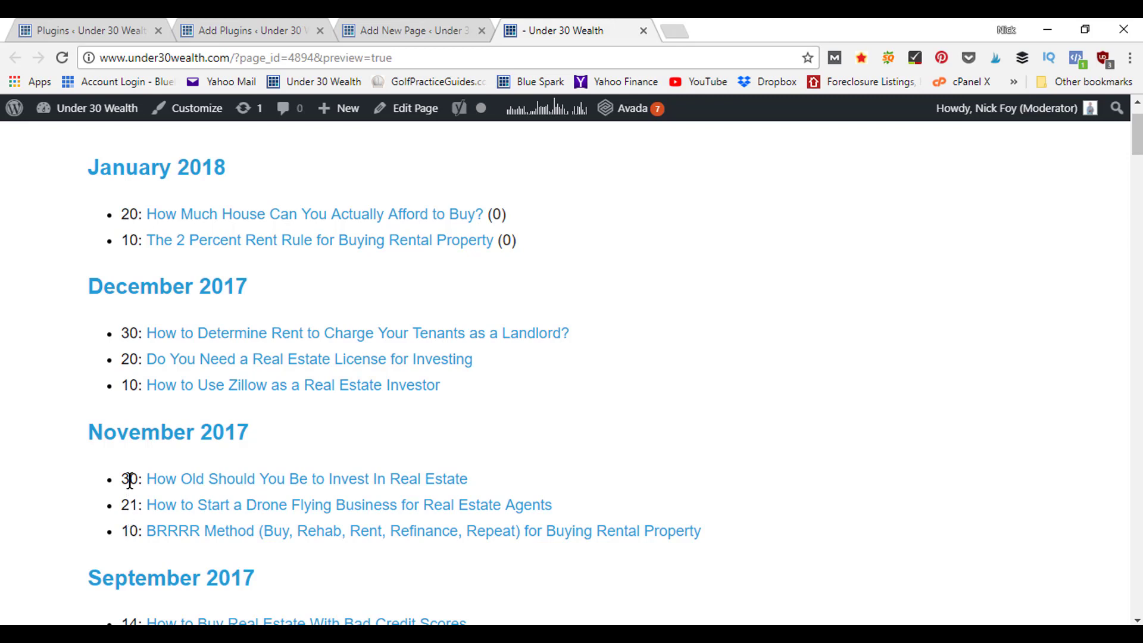
pyautogui.moveTo(150, 150)
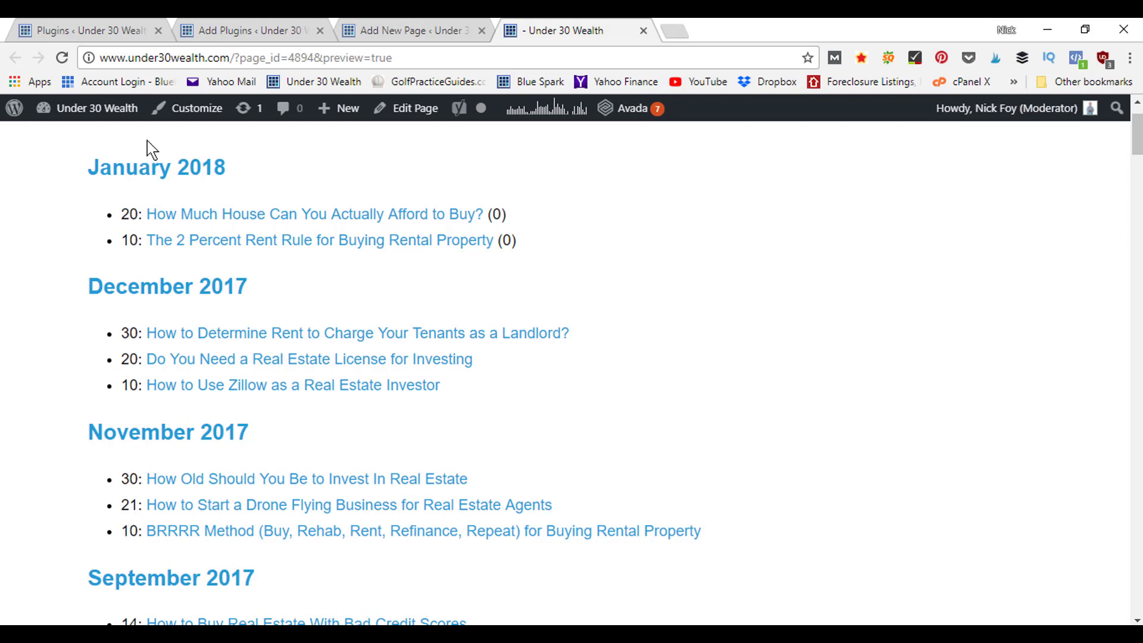
pyautogui.moveTo(1048, 275)
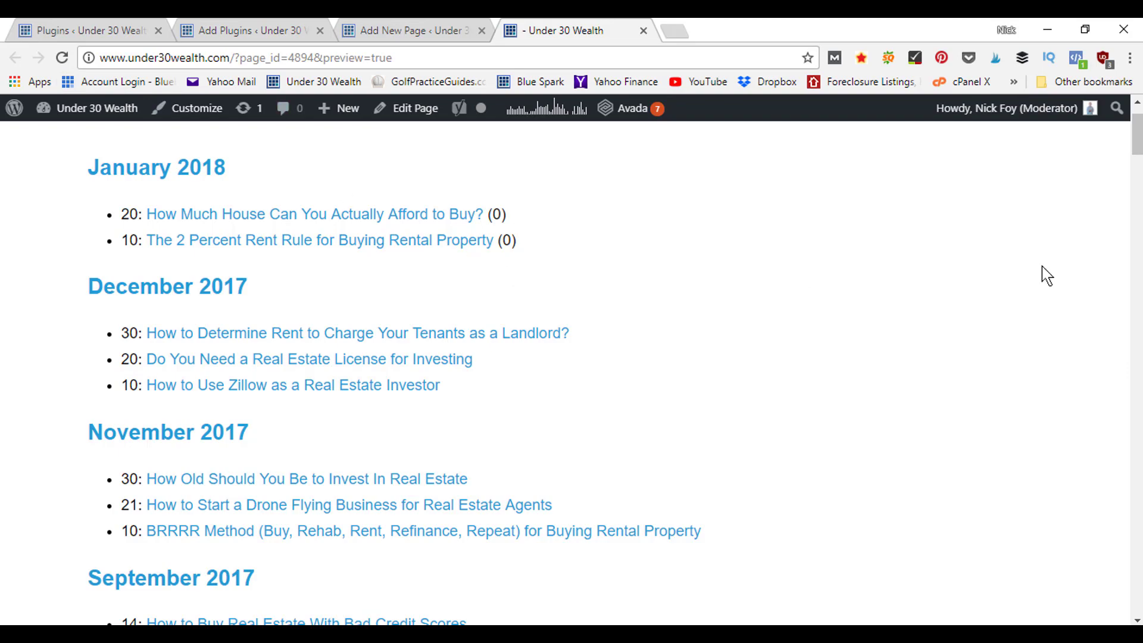
pyautogui.scroll(-3)
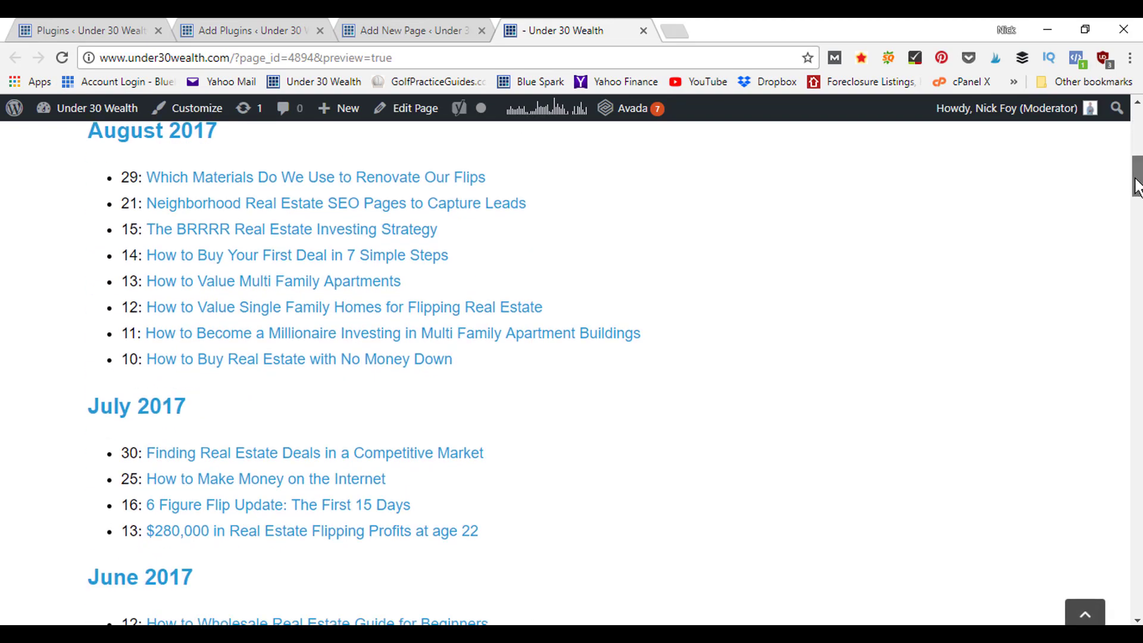
pyautogui.scroll(-3)
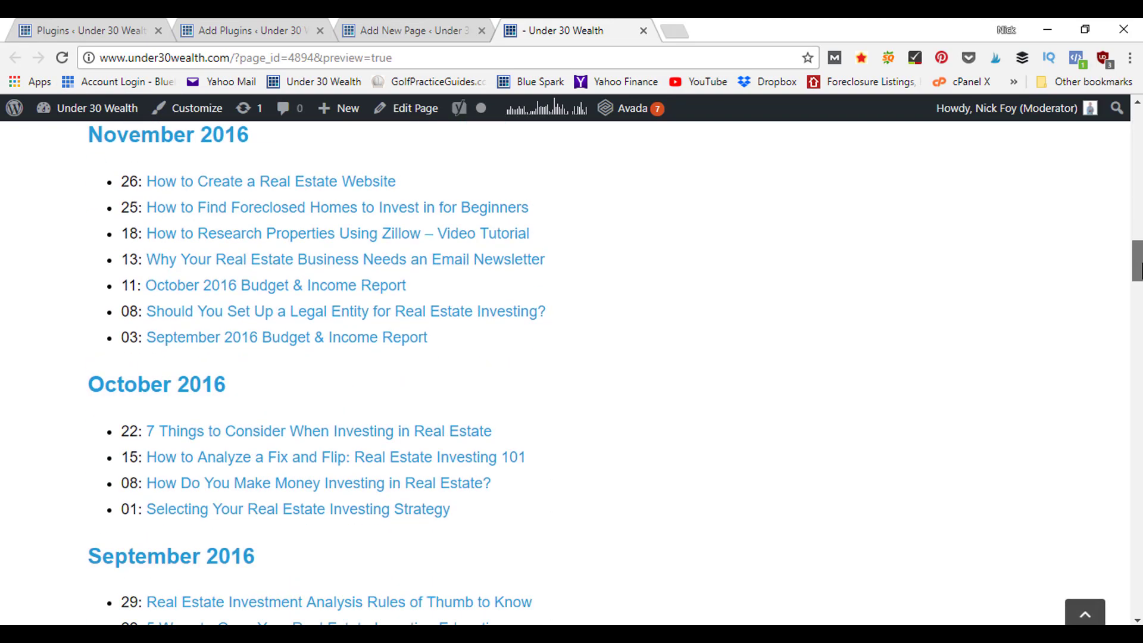
pyautogui.scroll(-3)
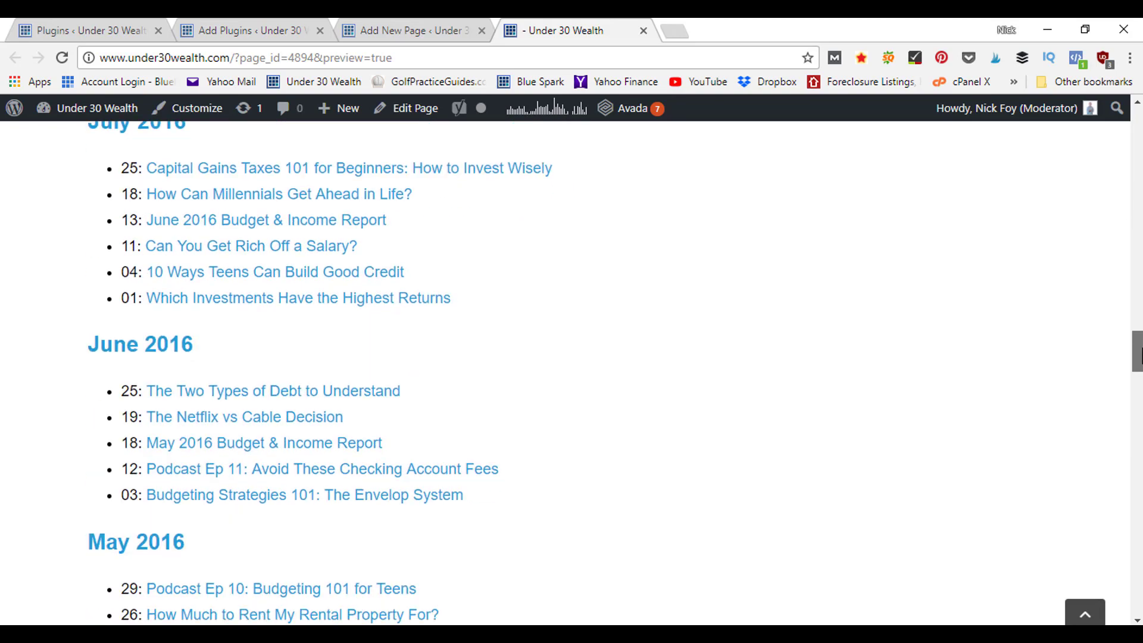
pyautogui.scroll(3)
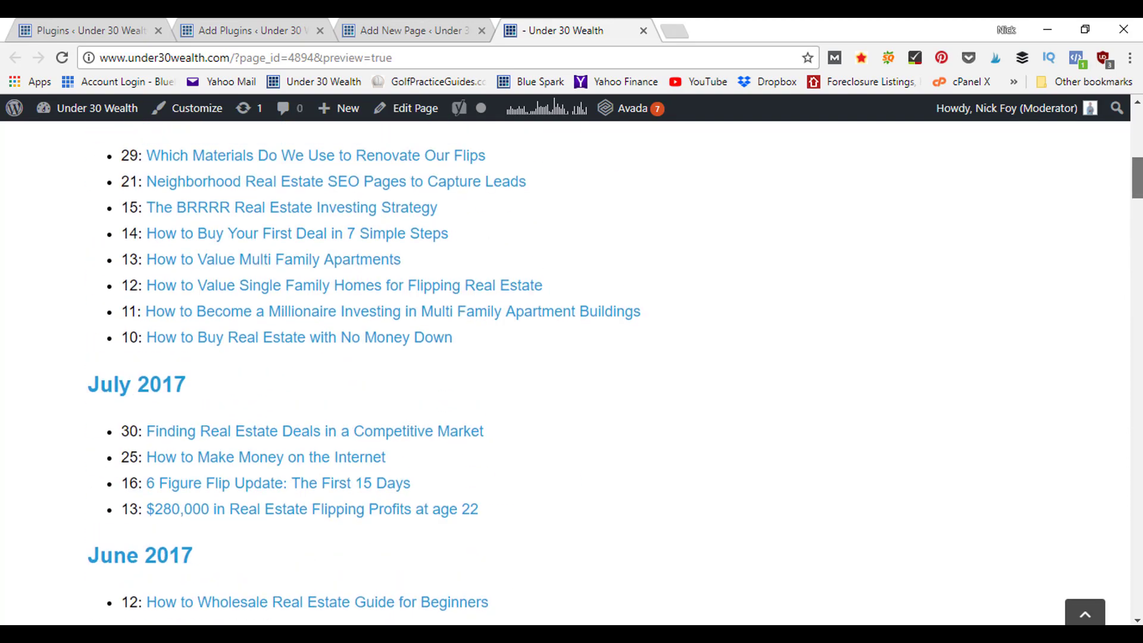
pyautogui.scroll(3)
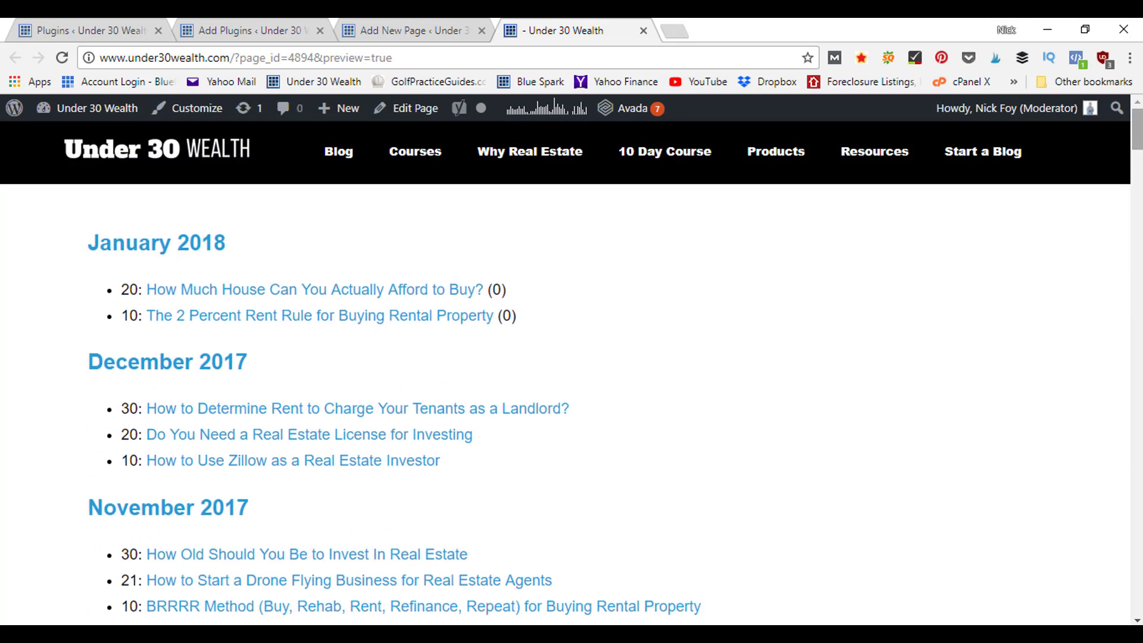
pyautogui.click(411, 31)
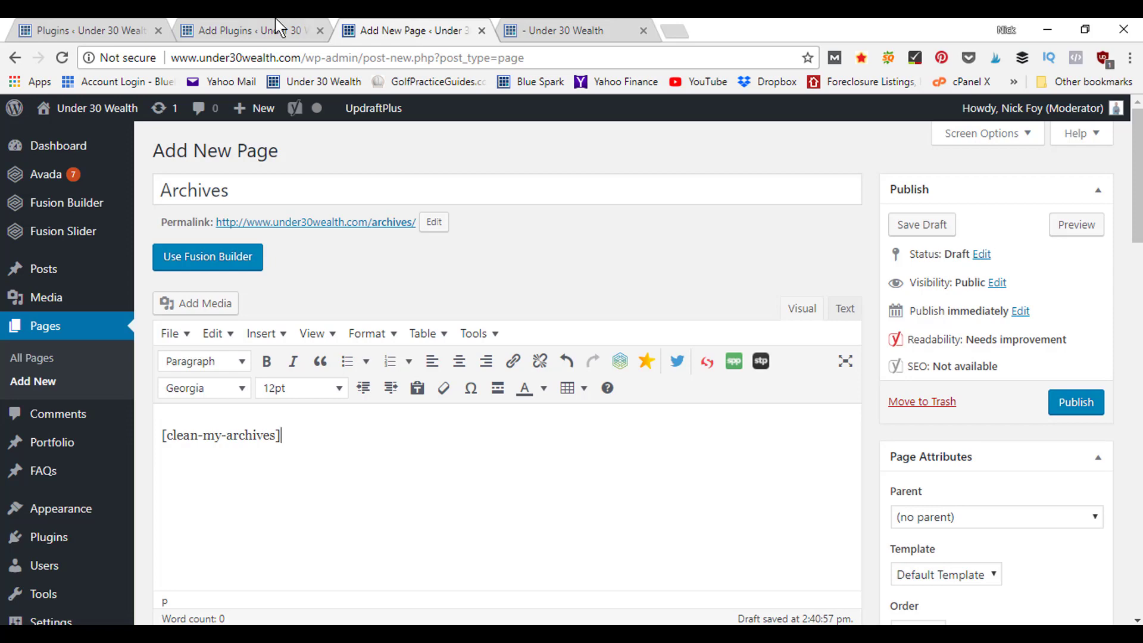
# Glance at the Clean My Archives plugin results, then redisplay the Archives preview.
pyautogui.click(248, 31)
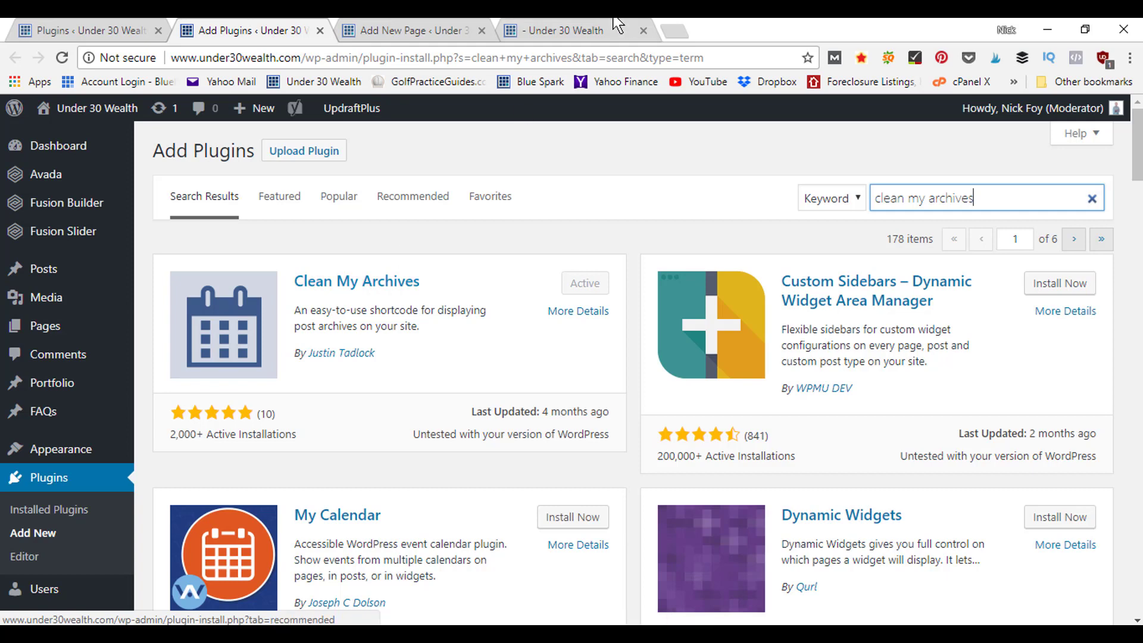
pyautogui.click(561, 31)
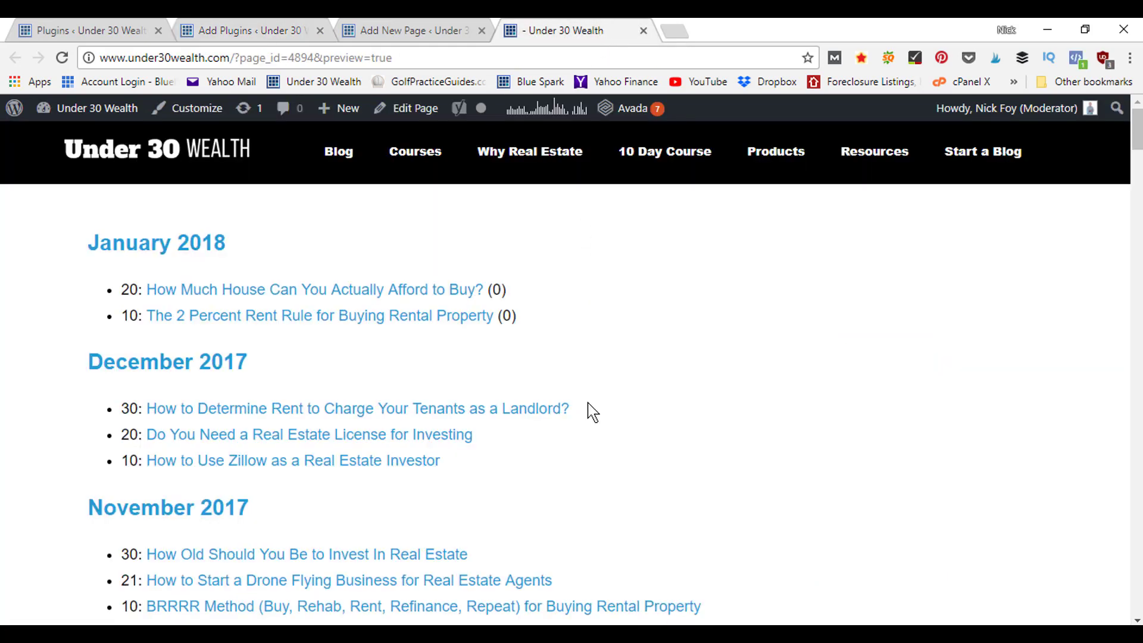
pyautogui.moveTo(204, 303)
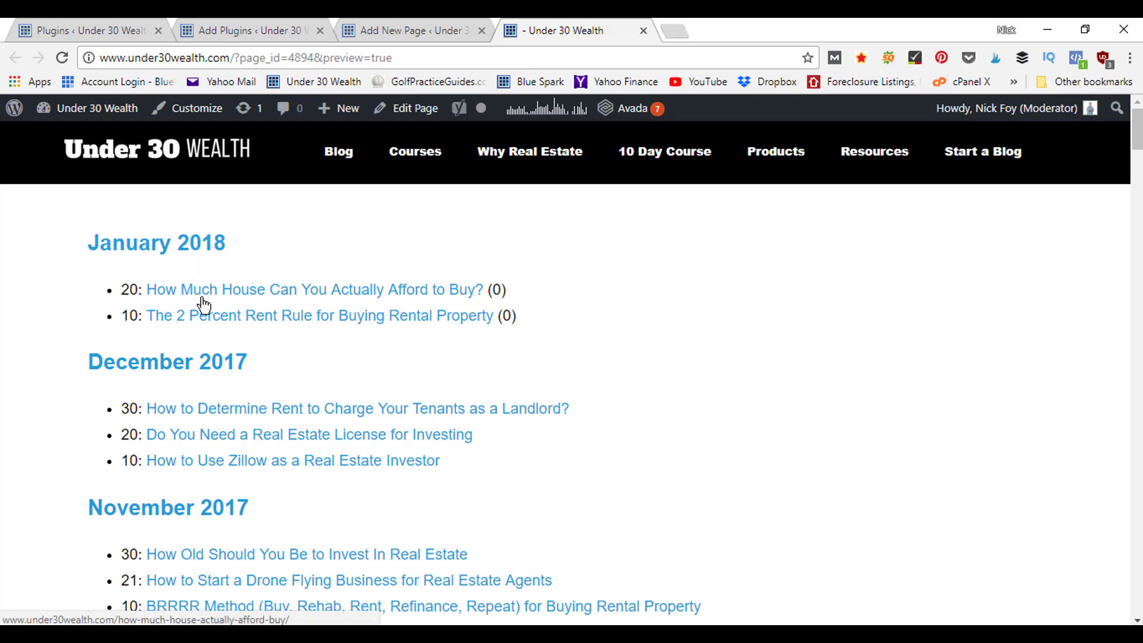